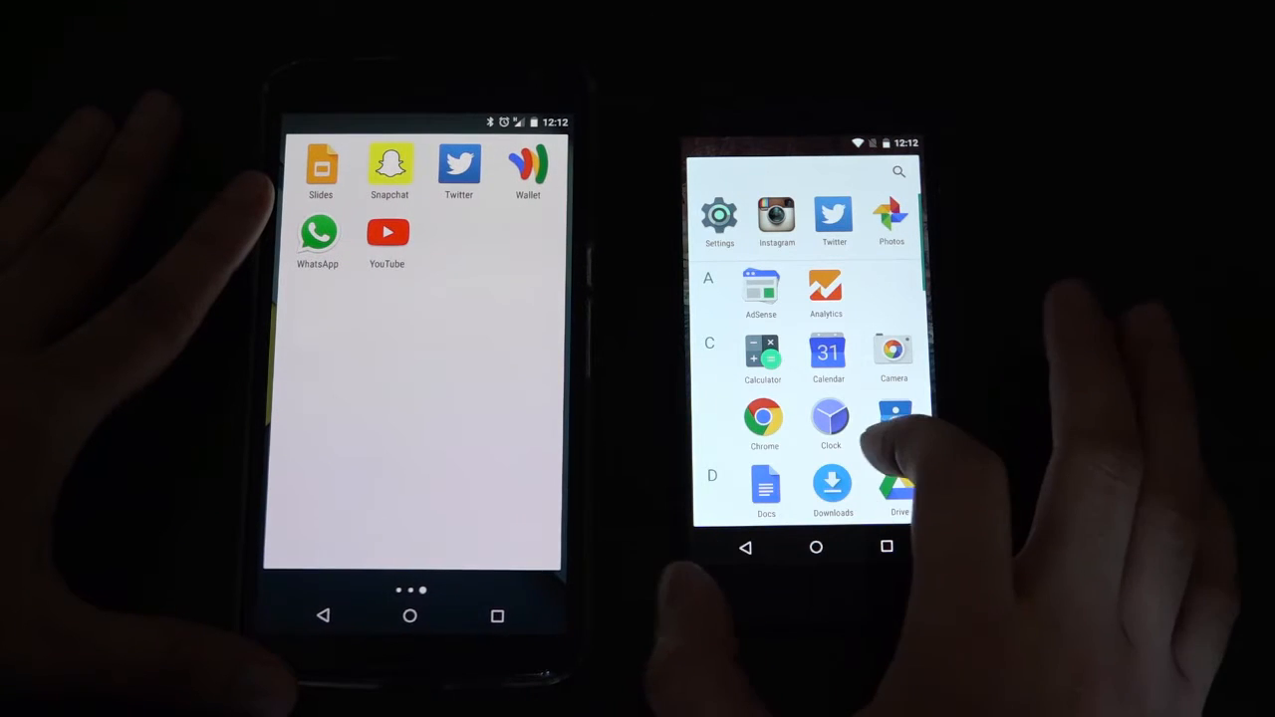
- Scroll through the alphabetical app drawer on the Nexus 5
{"action": "scroll", "scroll_direction": "down", "scroll_amount": 3}
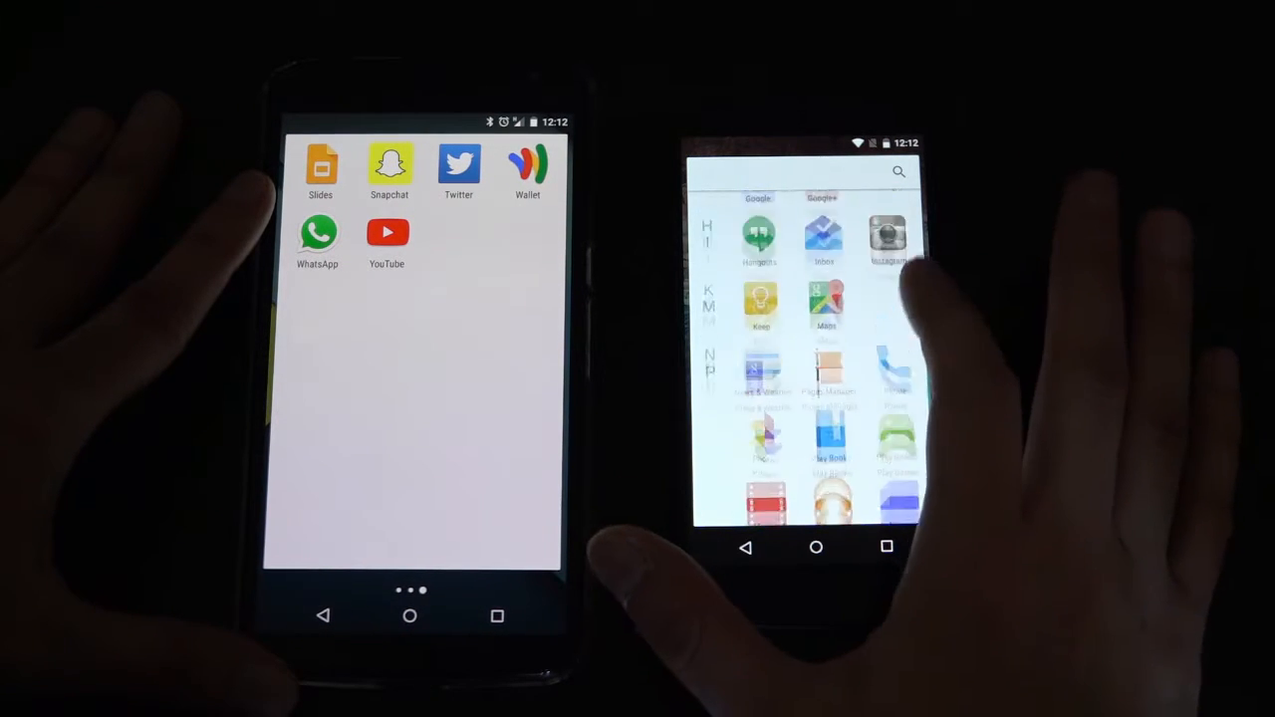
{"action": "scroll", "scroll_direction": "down", "scroll_amount": 3}
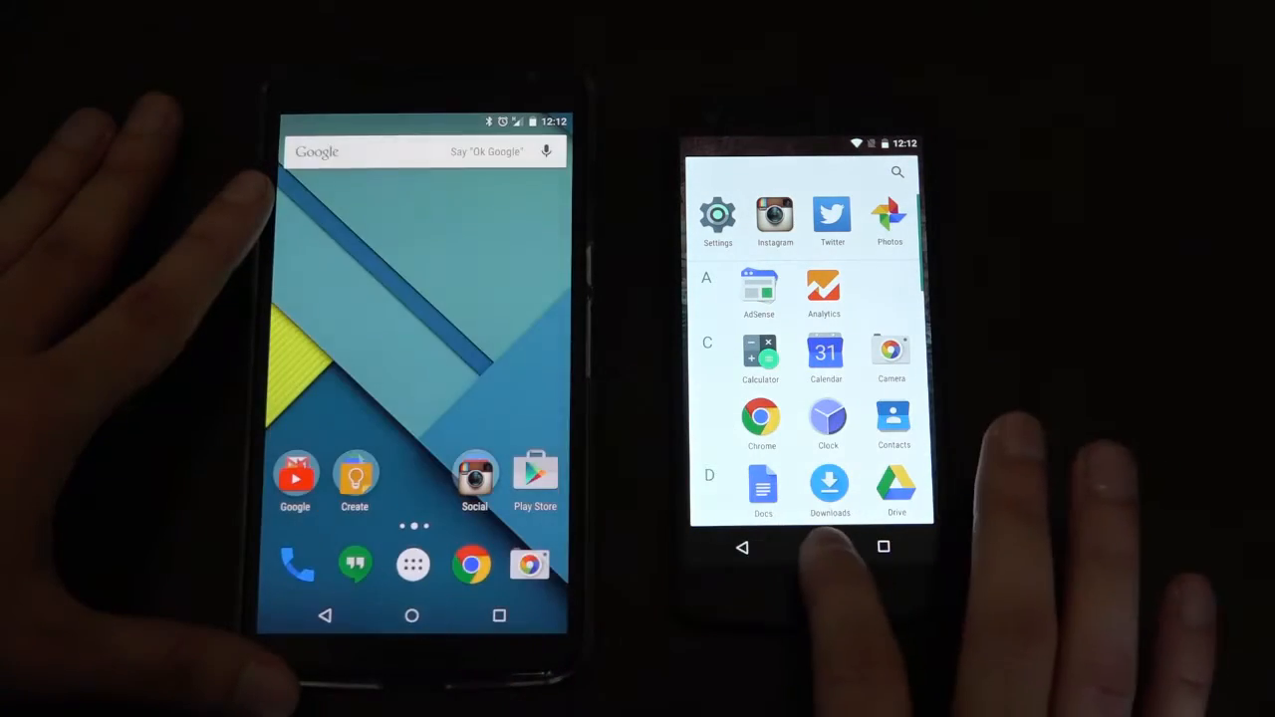
- Bring up the Widgets picker from the home screen and browse down the widget lists
{"action": "left_click", "coordinate": [812, 546]}
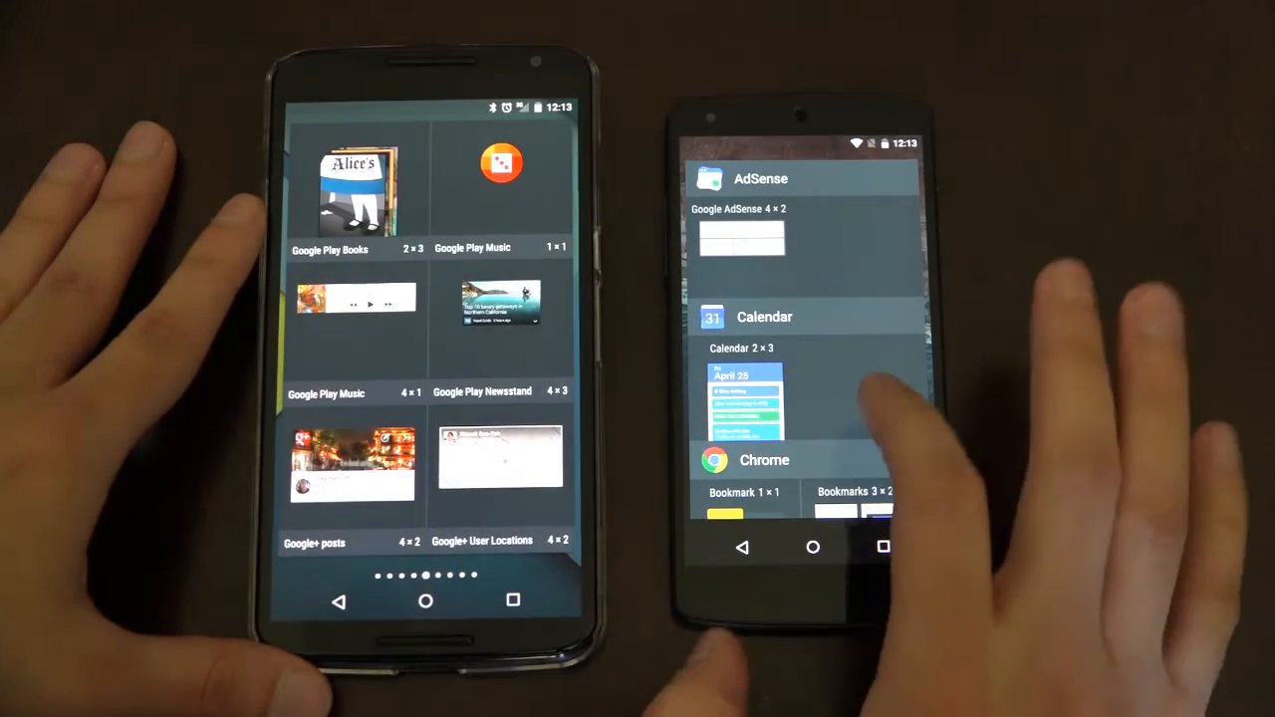
{"action": "scroll", "scroll_direction": "down", "scroll_amount": 3}
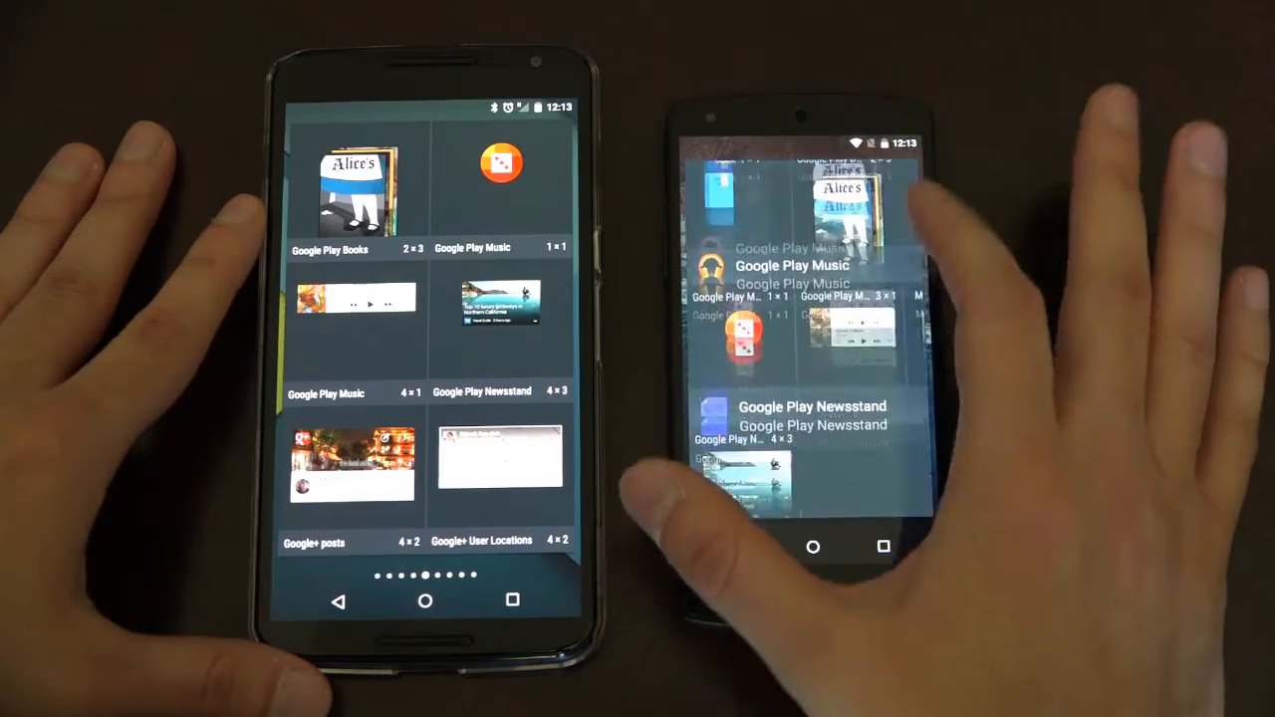
{"action": "scroll", "scroll_direction": "down", "scroll_amount": 3}
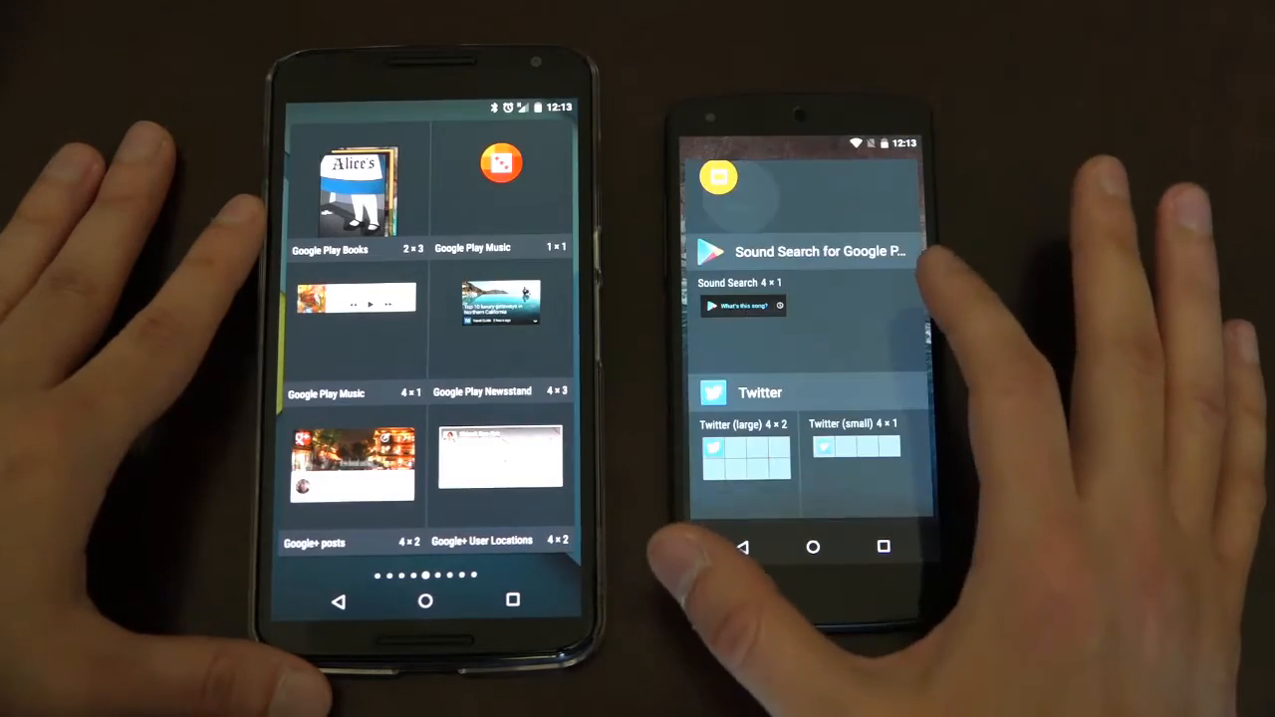
{"action": "scroll", "scroll_direction": "down", "scroll_amount": 3}
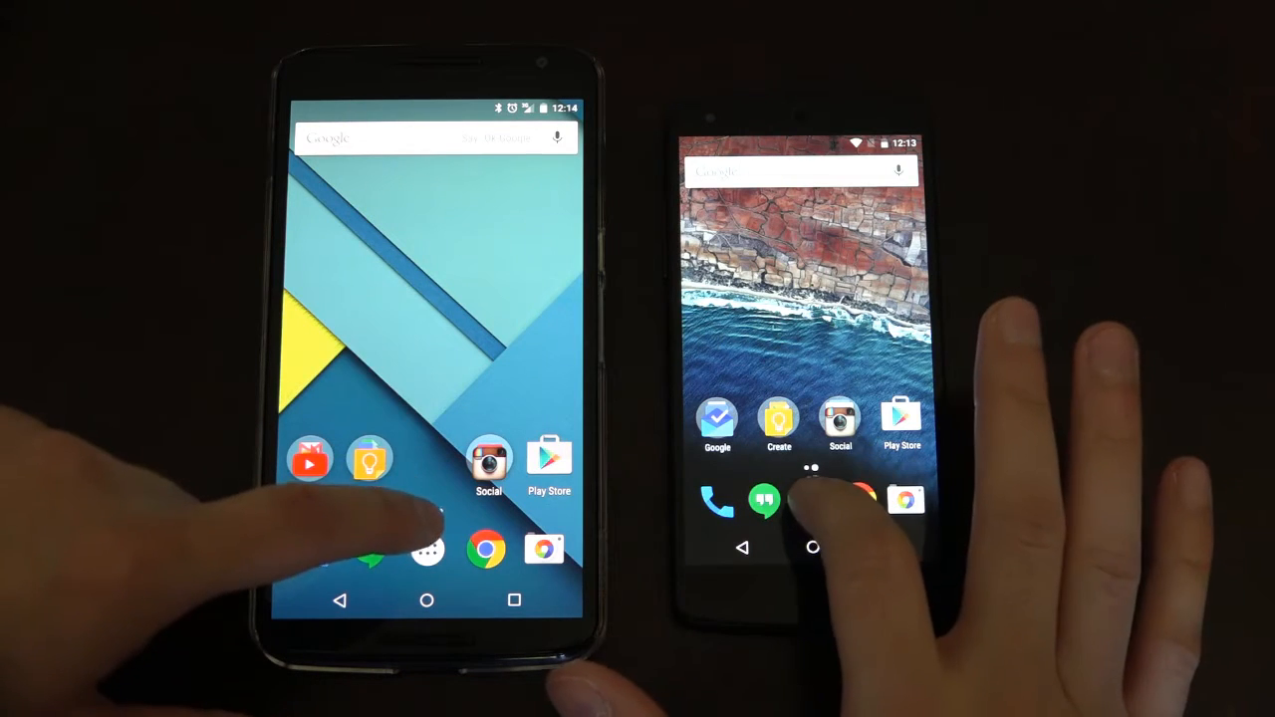
- Reach Settings > Apps on both the Nexus 5 and the Lollipop phone
{"action": "left_click", "coordinate": [426, 550]}
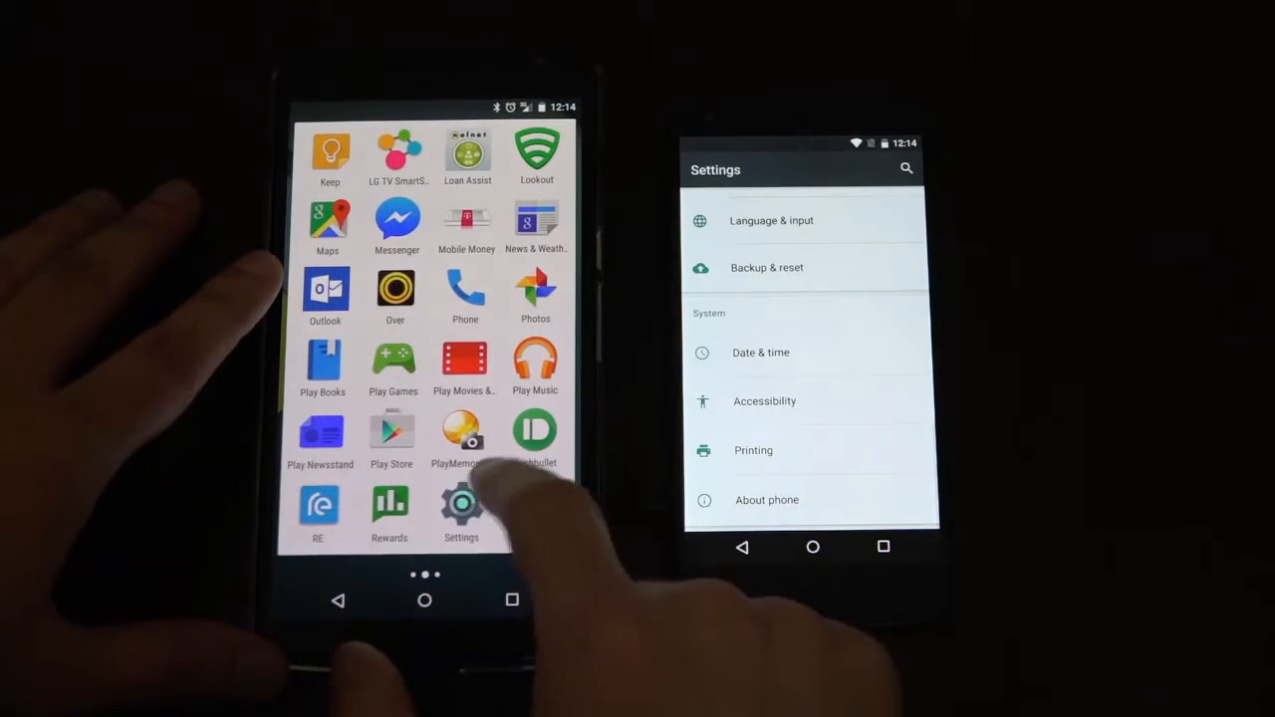
{"action": "left_click", "coordinate": [462, 502]}
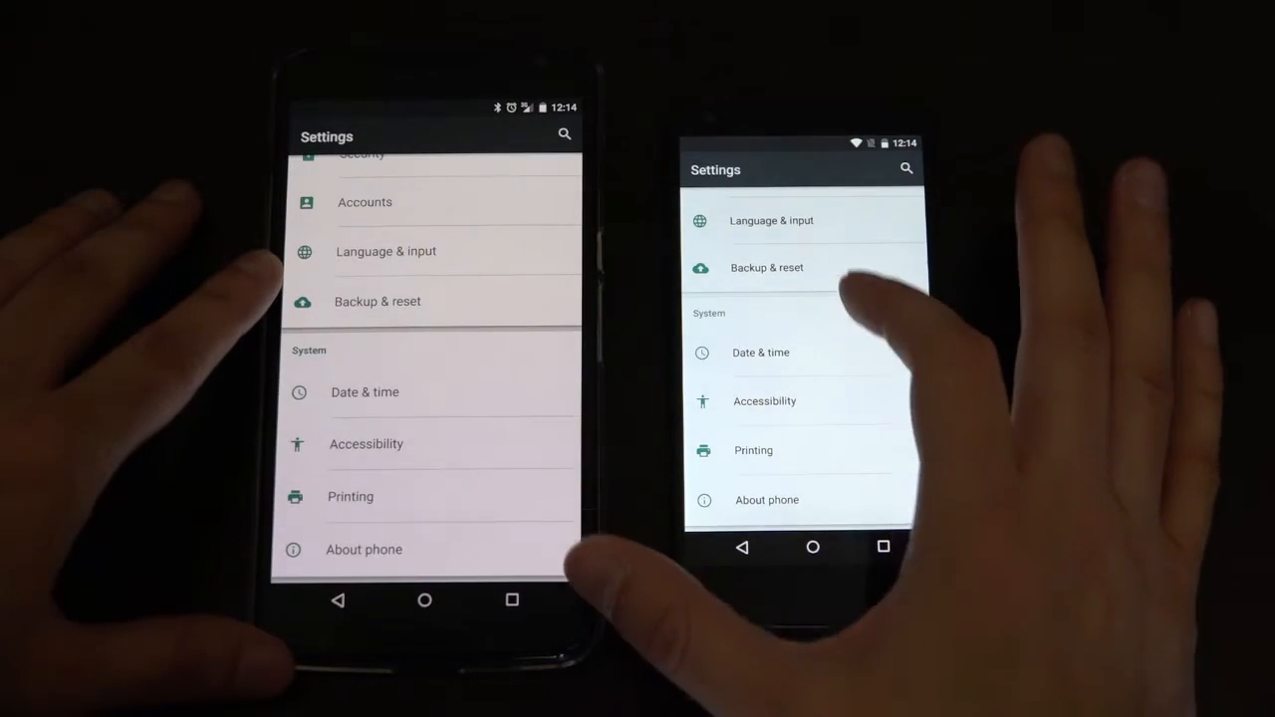
{"action": "scroll", "scroll_direction": "down", "scroll_amount": 3}
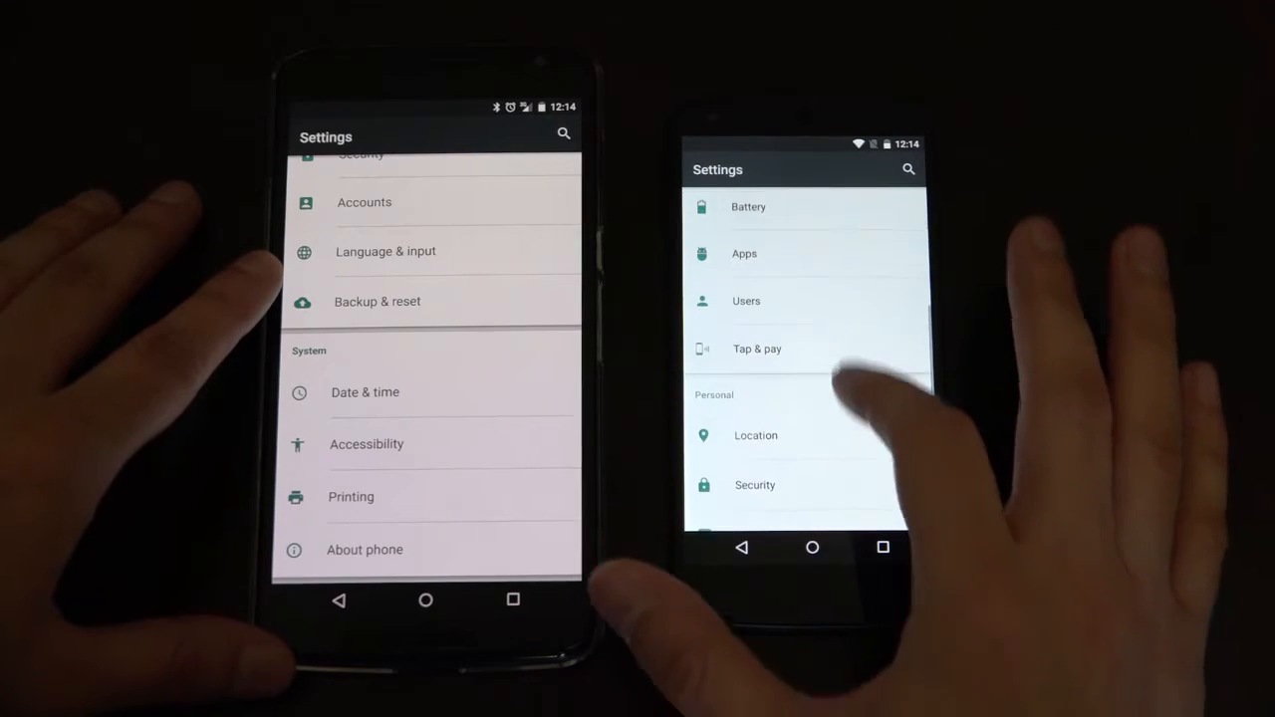
{"action": "left_click", "coordinate": [745, 253]}
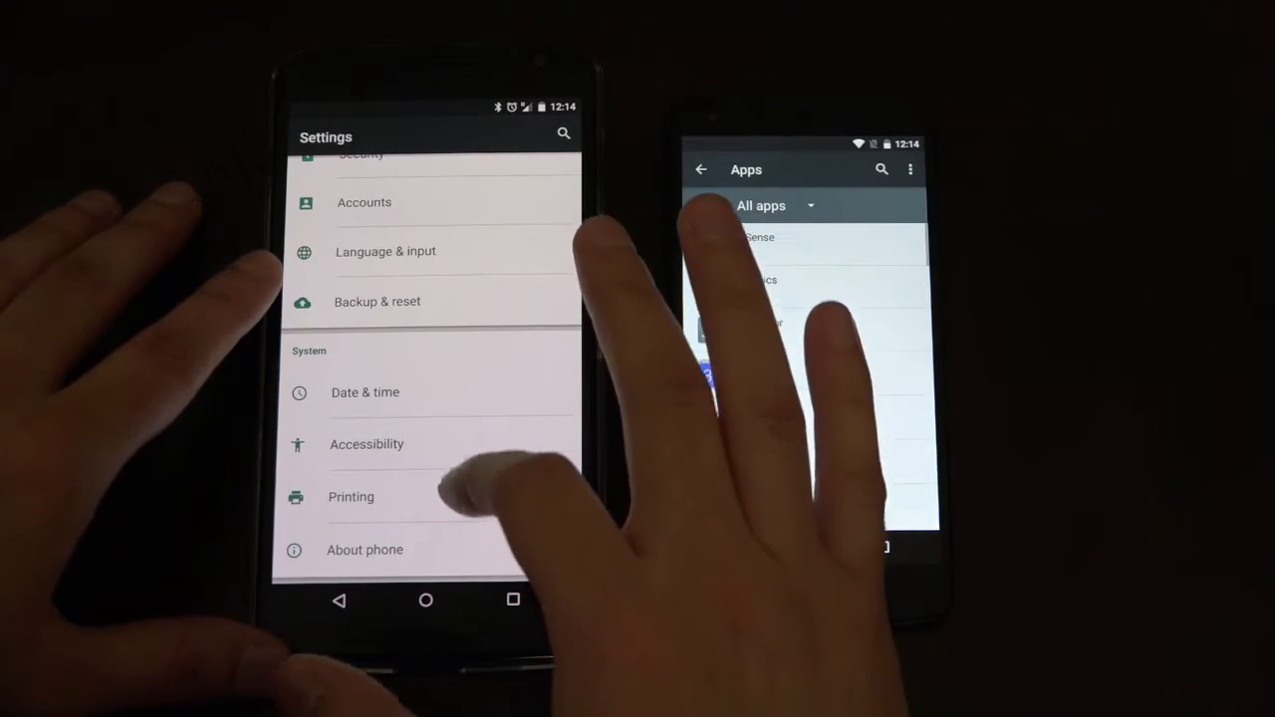
{"action": "scroll", "scroll_direction": "down", "scroll_amount": 3}
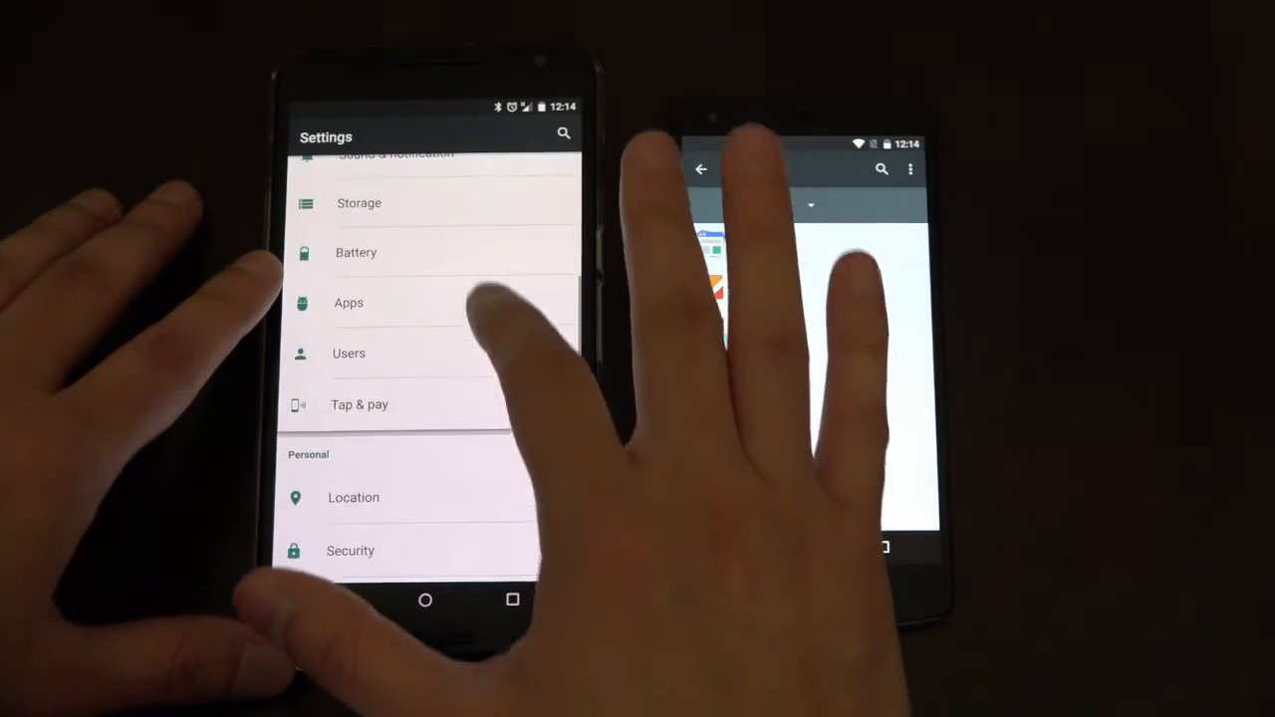
{"action": "left_click", "coordinate": [348, 303]}
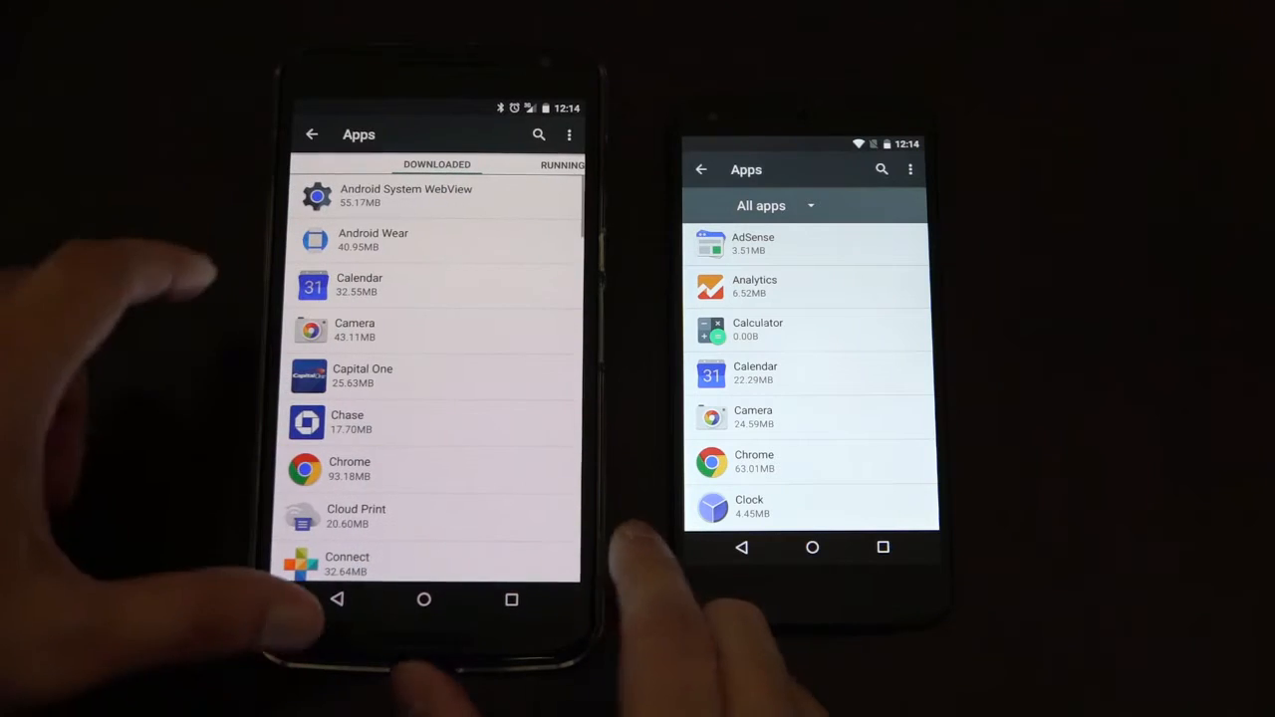
- Browse down the installed apps lists showing each app's storage size
{"action": "scroll", "scroll_direction": "down", "scroll_amount": 3}
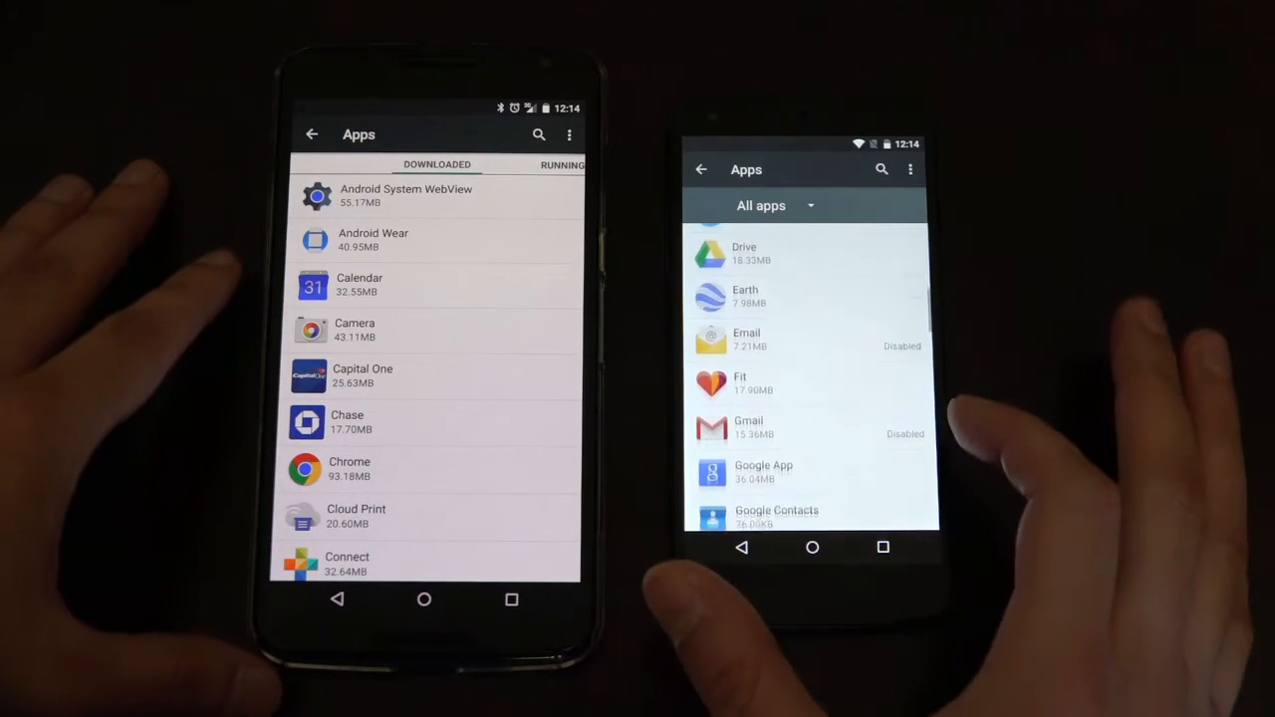
{"action": "scroll", "scroll_direction": "down", "scroll_amount": 3}
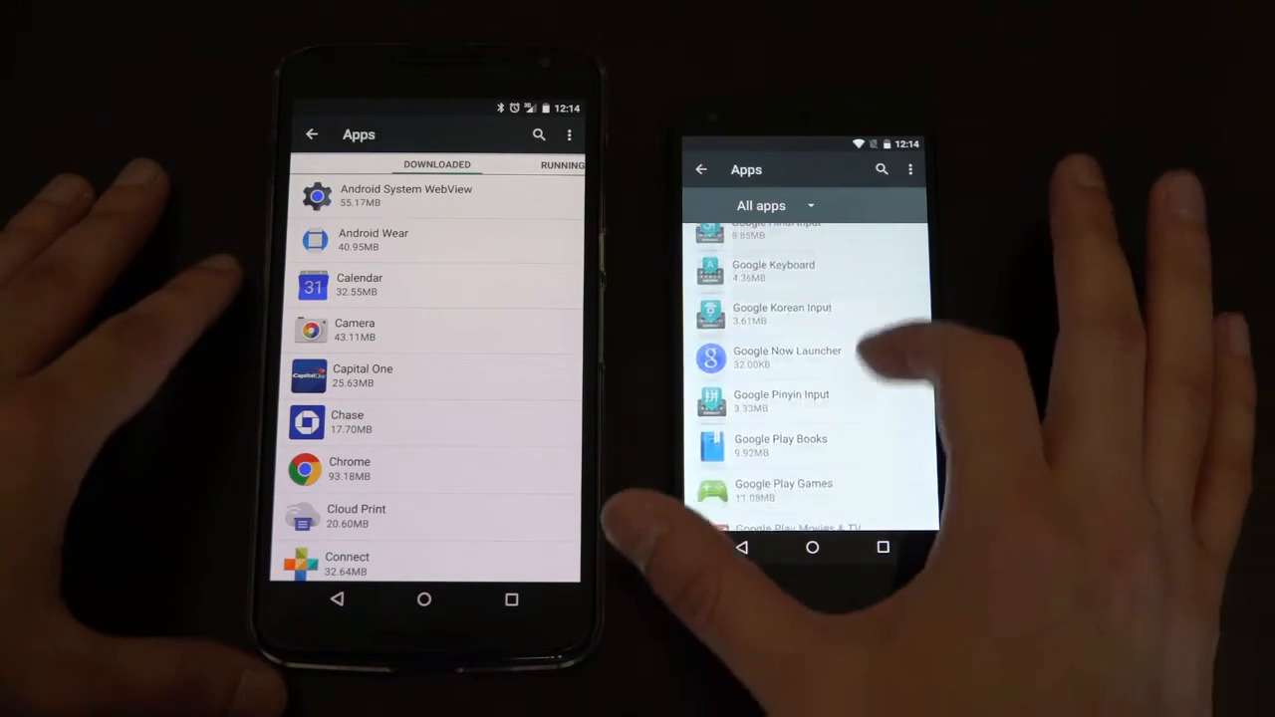
{"action": "scroll", "scroll_direction": "down", "scroll_amount": 3}
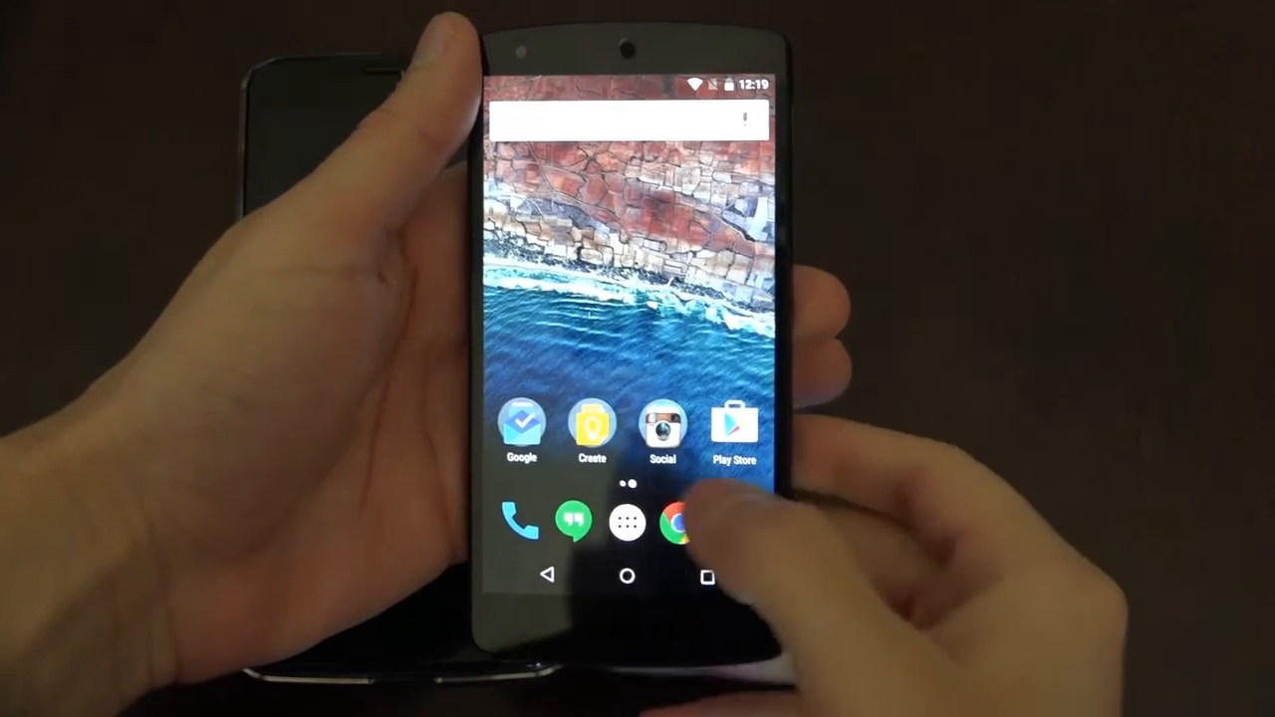
- Unlock developer mode via Build number in About phone and enter Developer options
{"action": "left_click", "coordinate": [628, 522]}
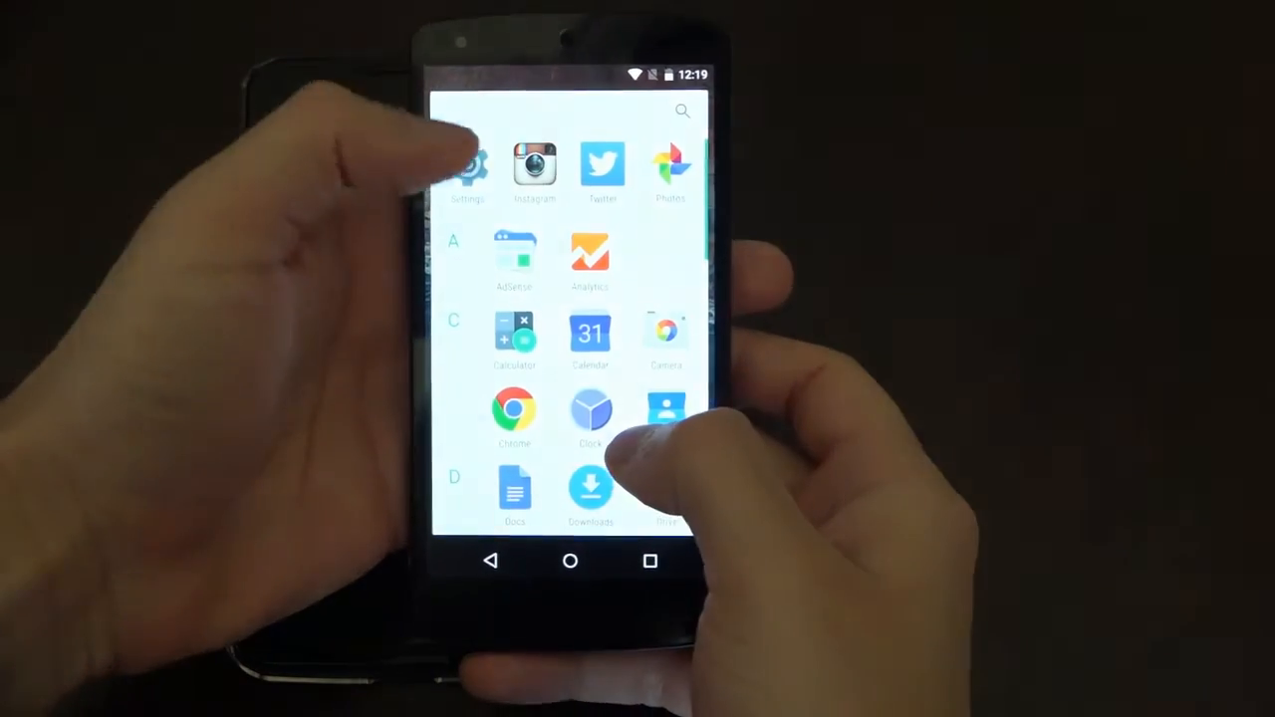
{"action": "left_click", "coordinate": [468, 163]}
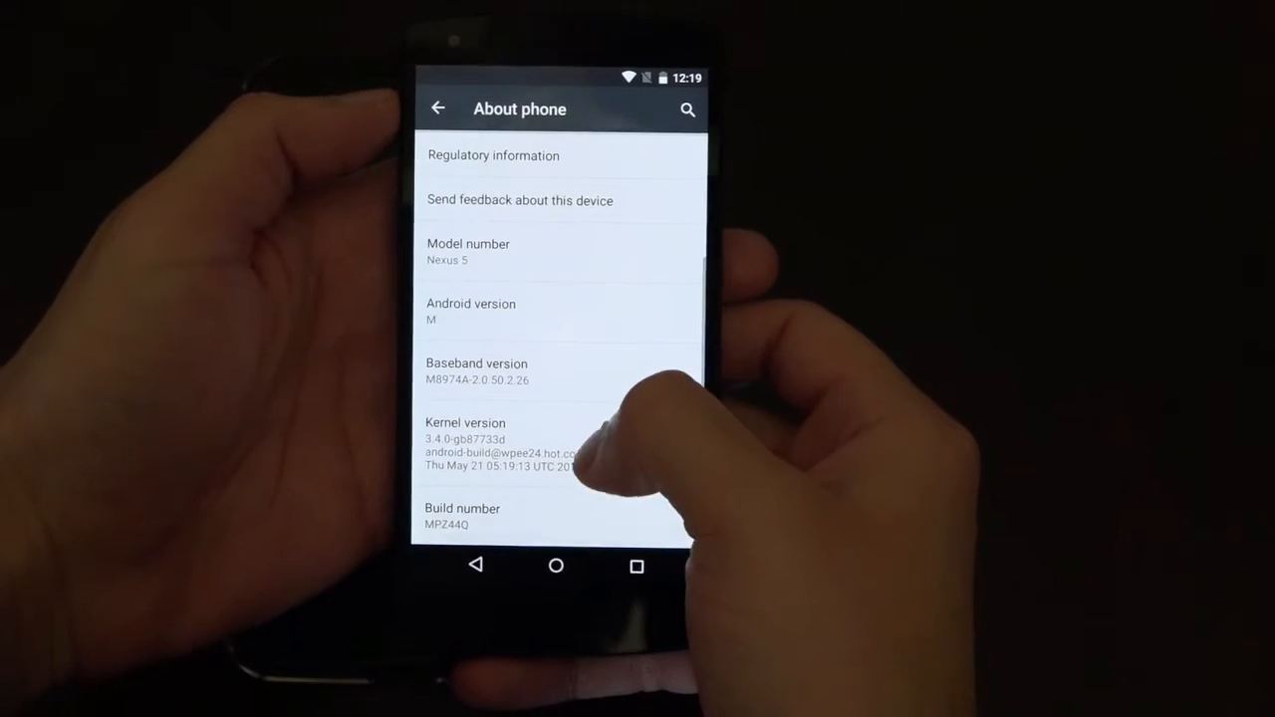
{"action": "left_click", "coordinate": [462, 514]}
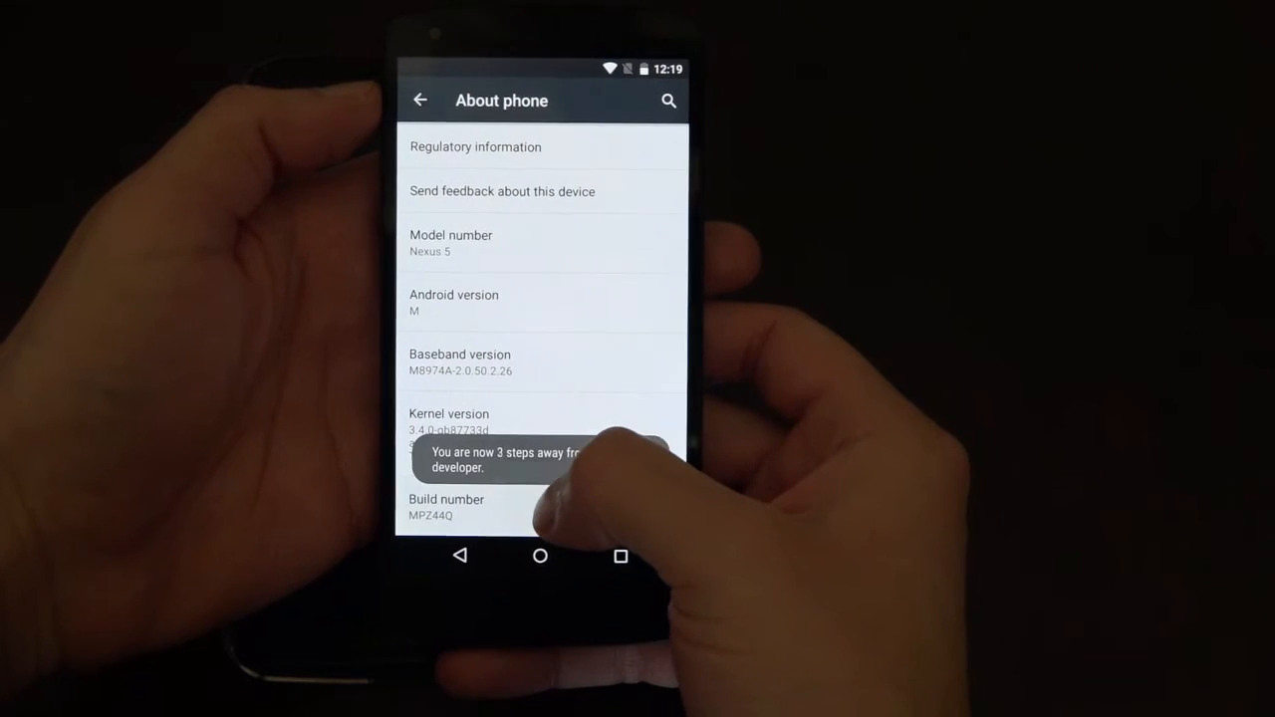
{"action": "left_click", "coordinate": [447, 506]}
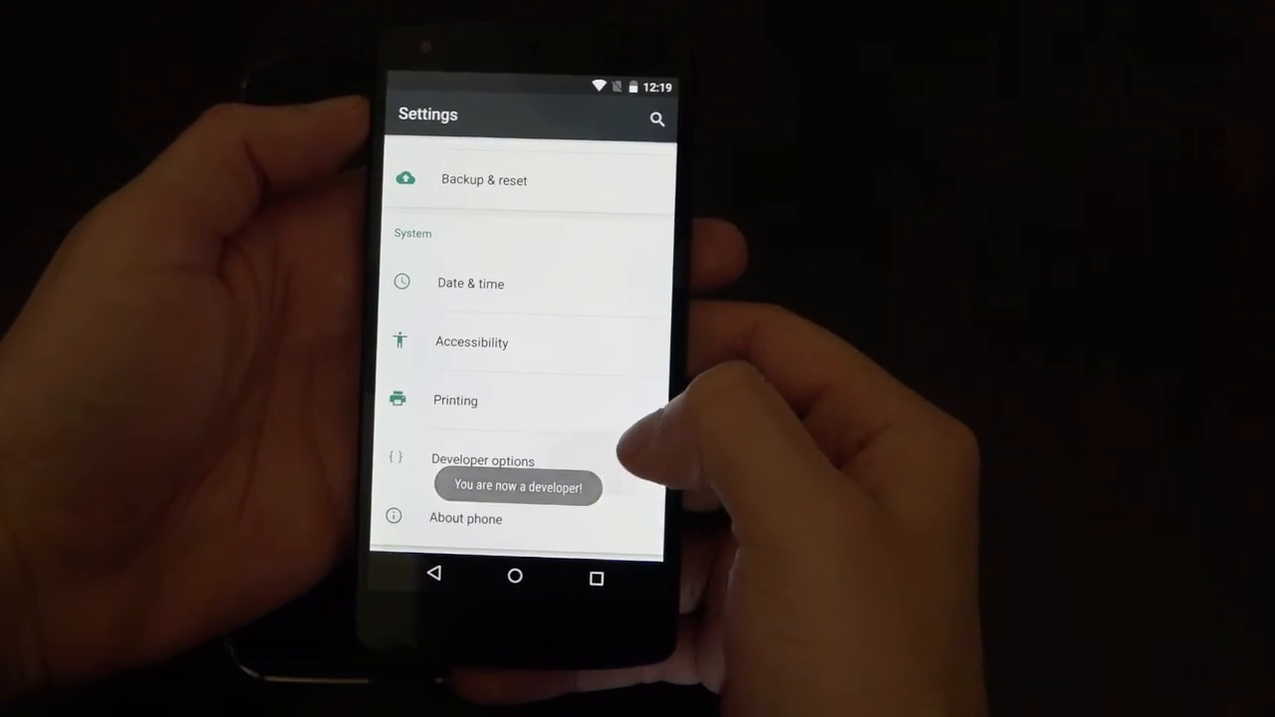
{"action": "left_click", "coordinate": [482, 460]}
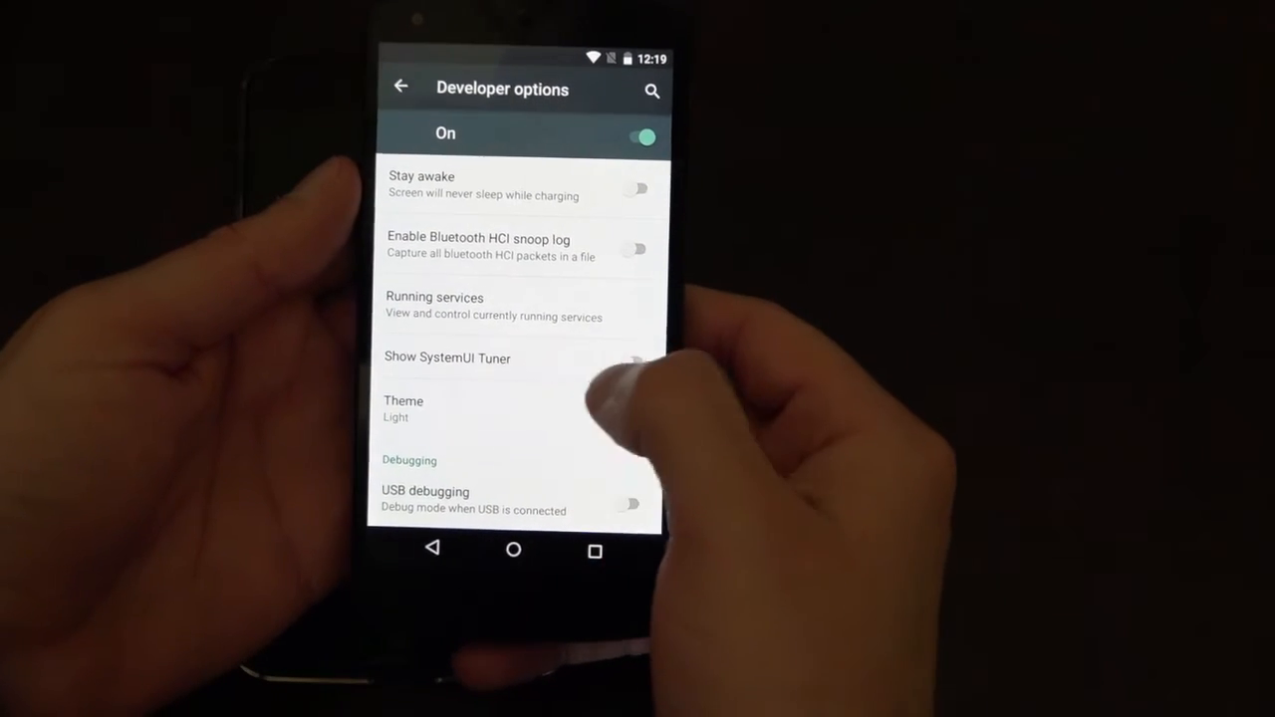
- Enable Show SystemUI Tuner and set the theme to Dark in Developer options
{"action": "left_click", "coordinate": [636, 359]}
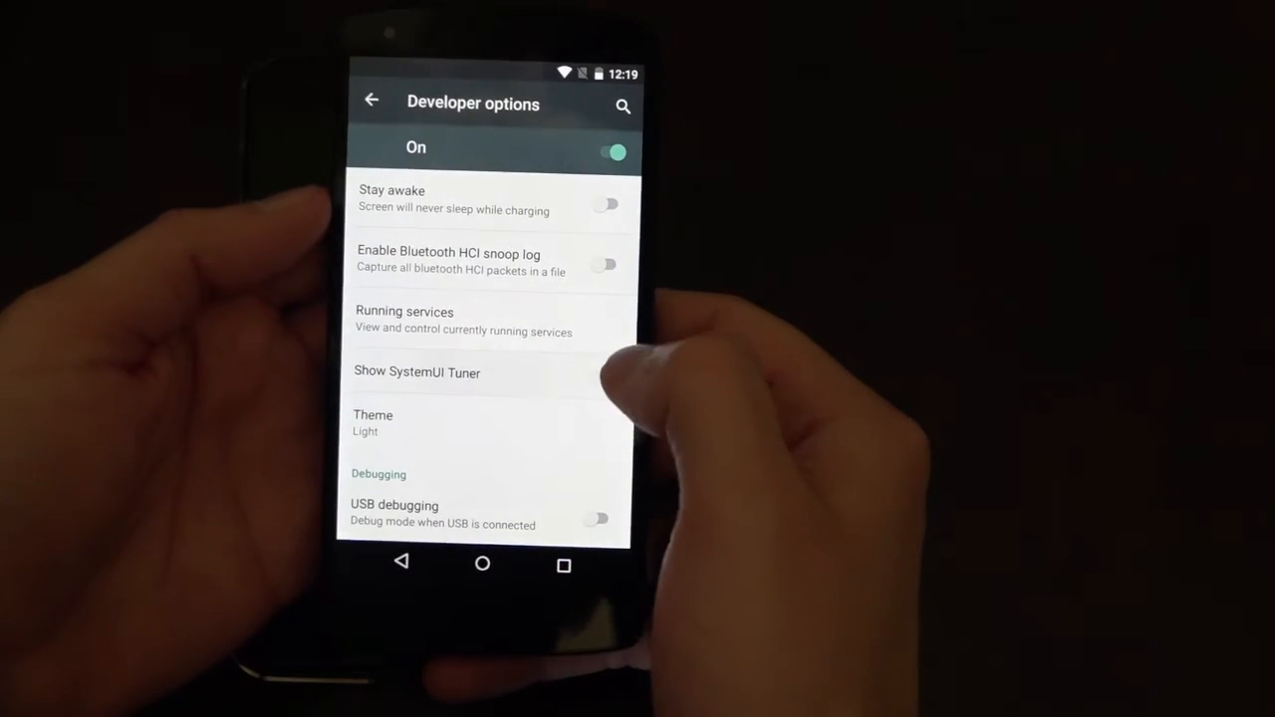
{"action": "left_click", "coordinate": [596, 384]}
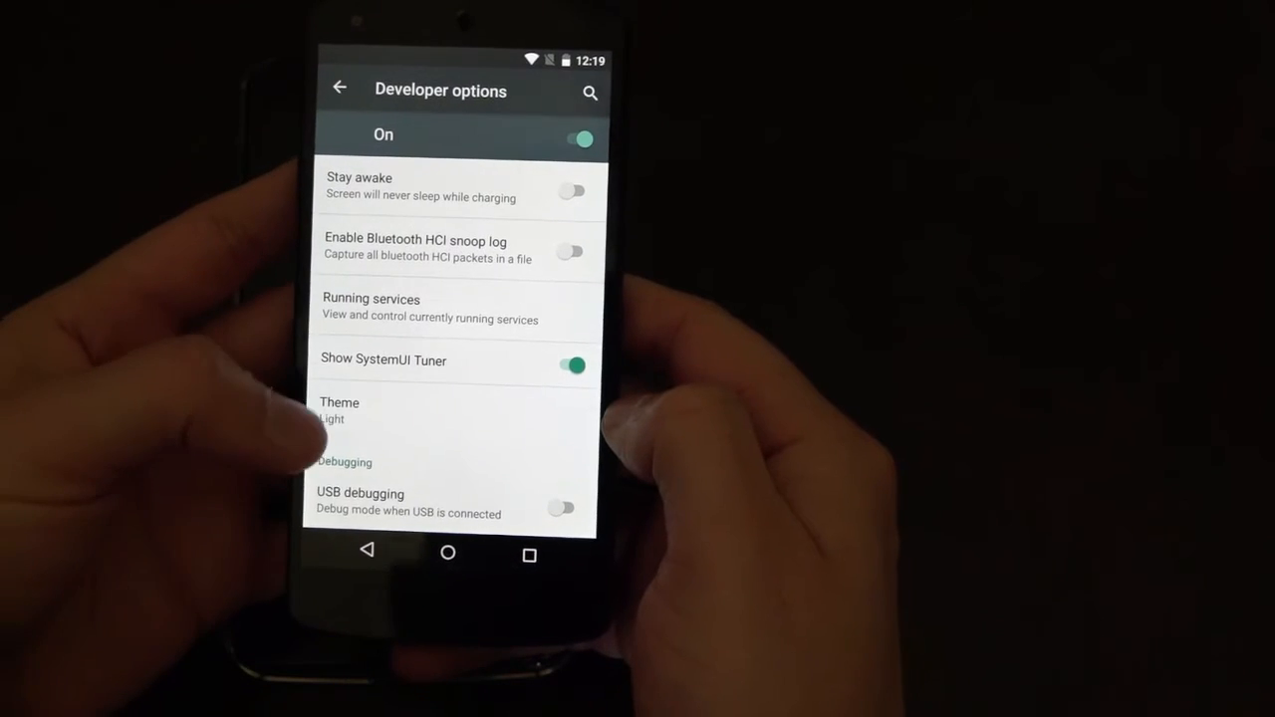
{"action": "left_click", "coordinate": [338, 409]}
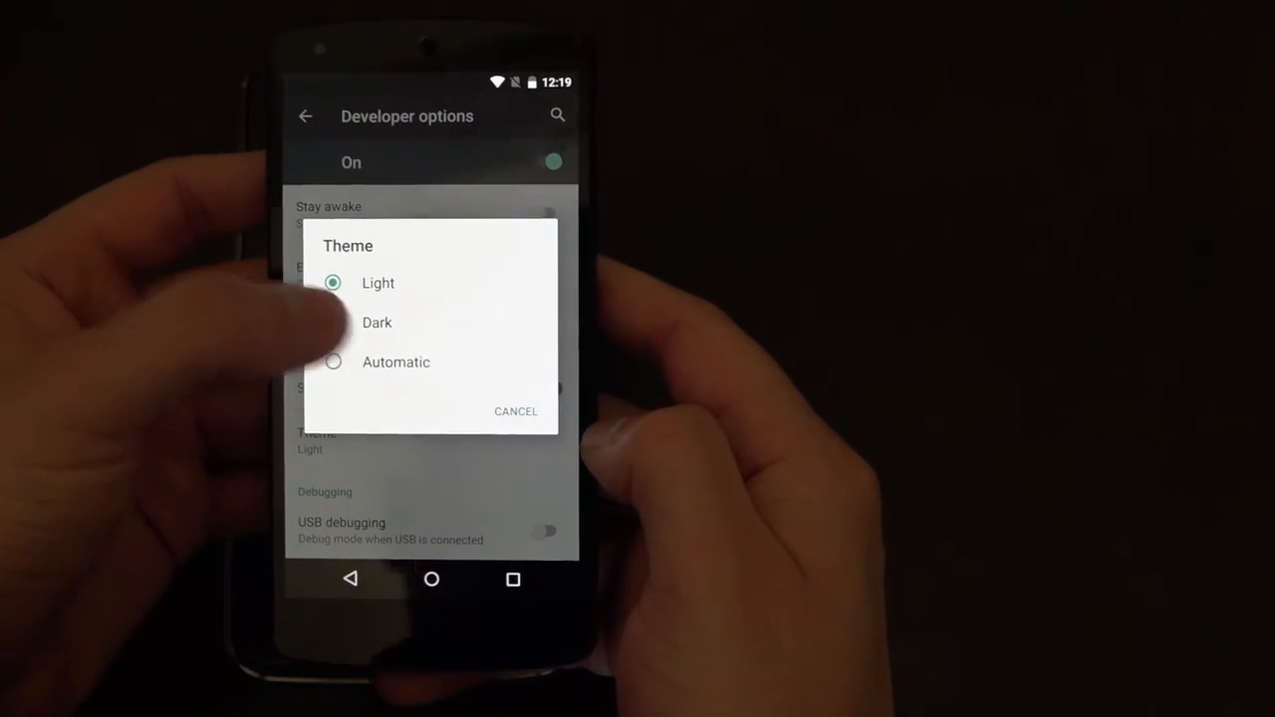
{"action": "left_click", "coordinate": [379, 322]}
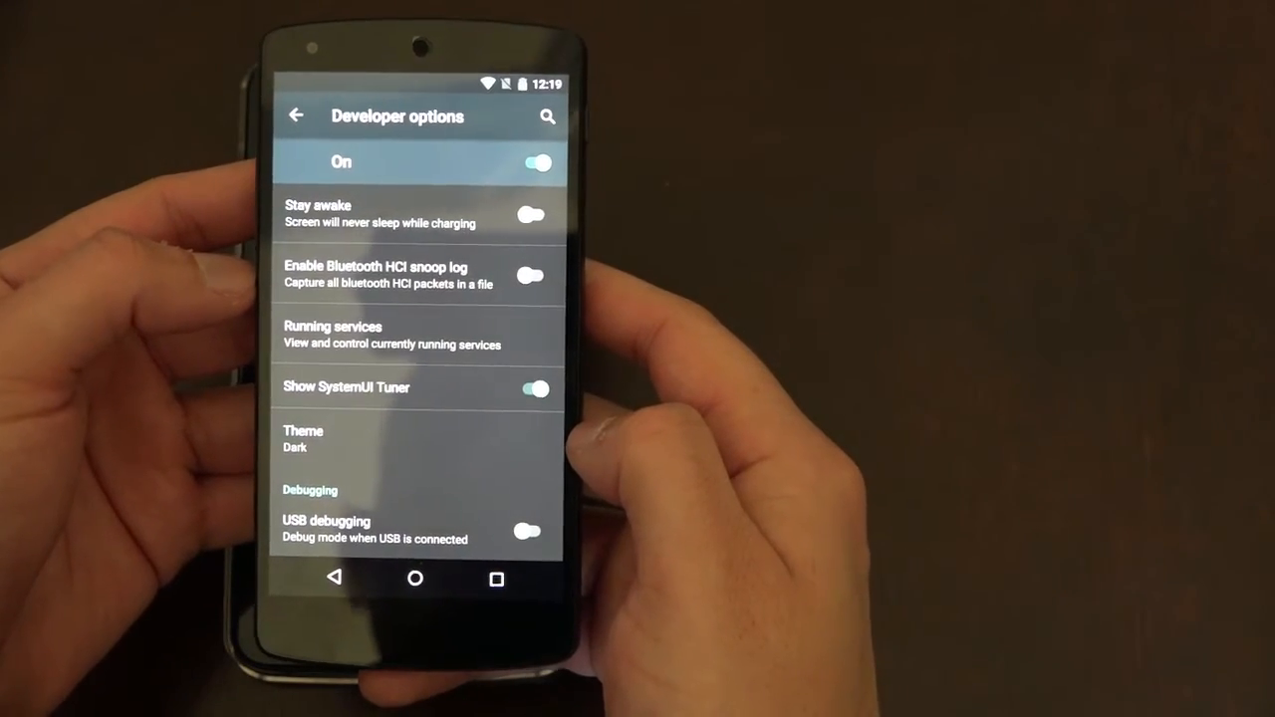
- Return to the main Settings list with the dark theme applied
{"action": "scroll", "scroll_direction": "down", "scroll_amount": 3}
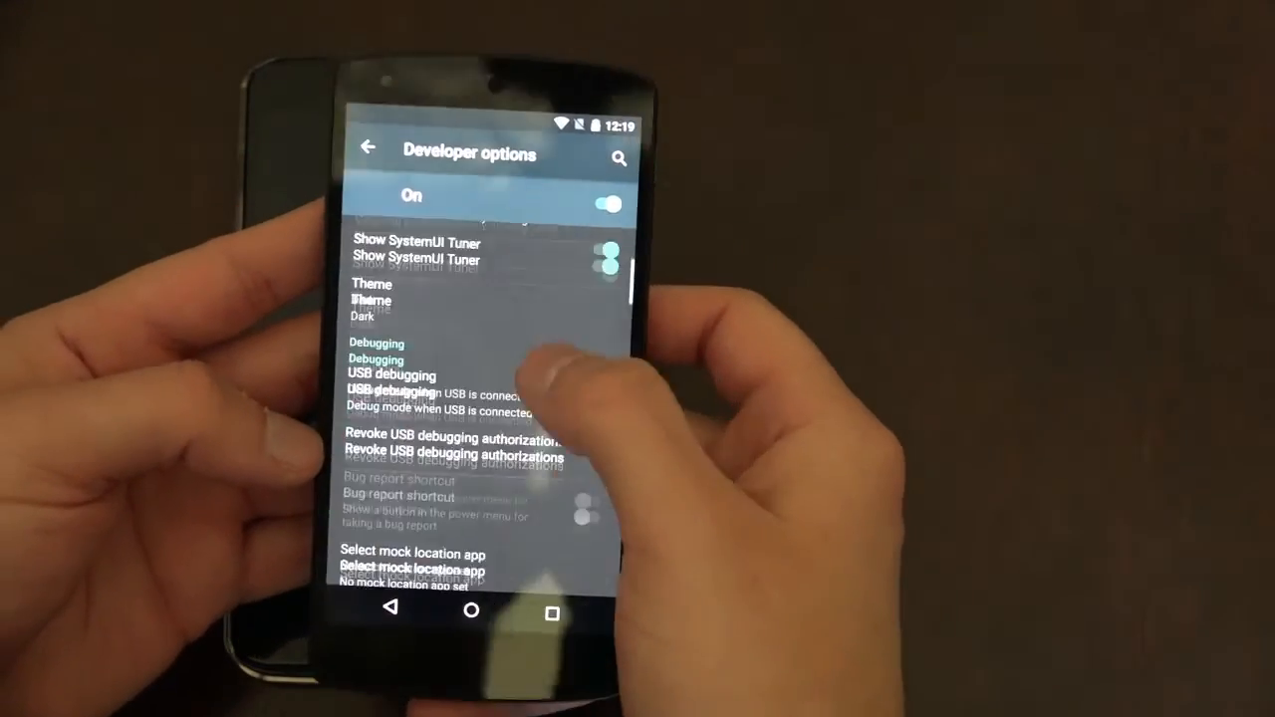
{"action": "scroll", "scroll_direction": "down", "scroll_amount": 3}
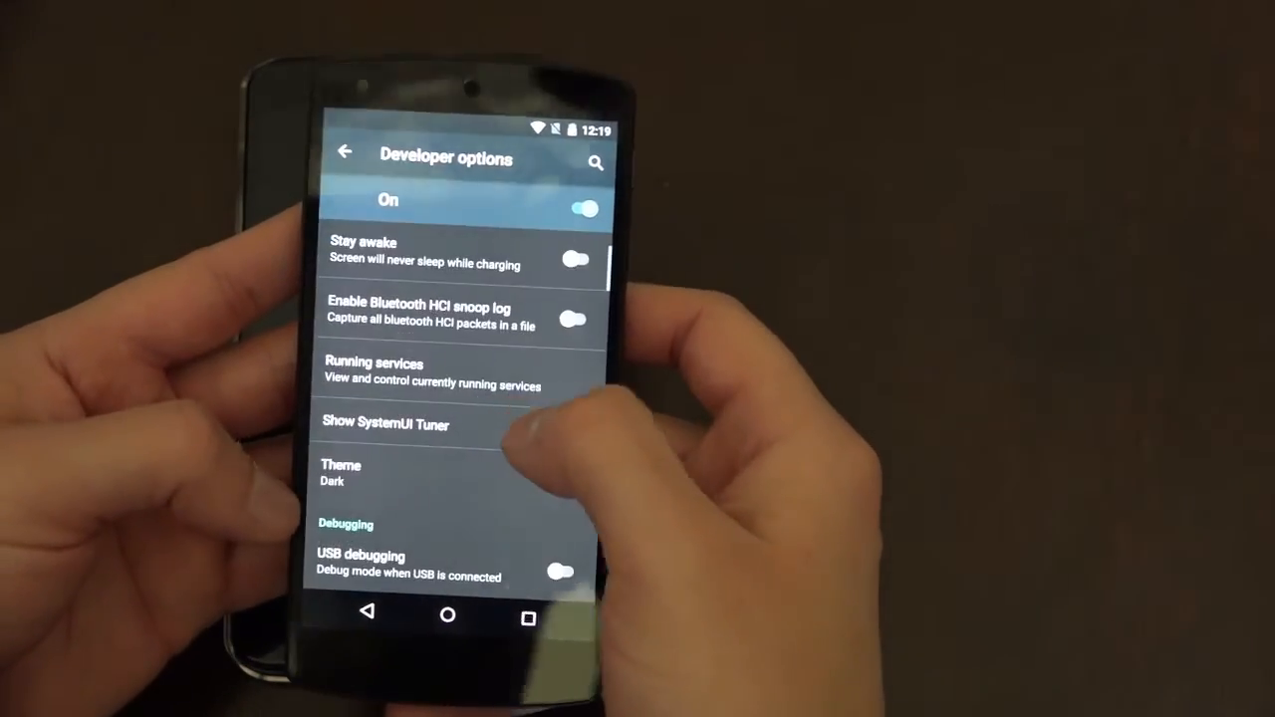
{"action": "left_click", "coordinate": [562, 422]}
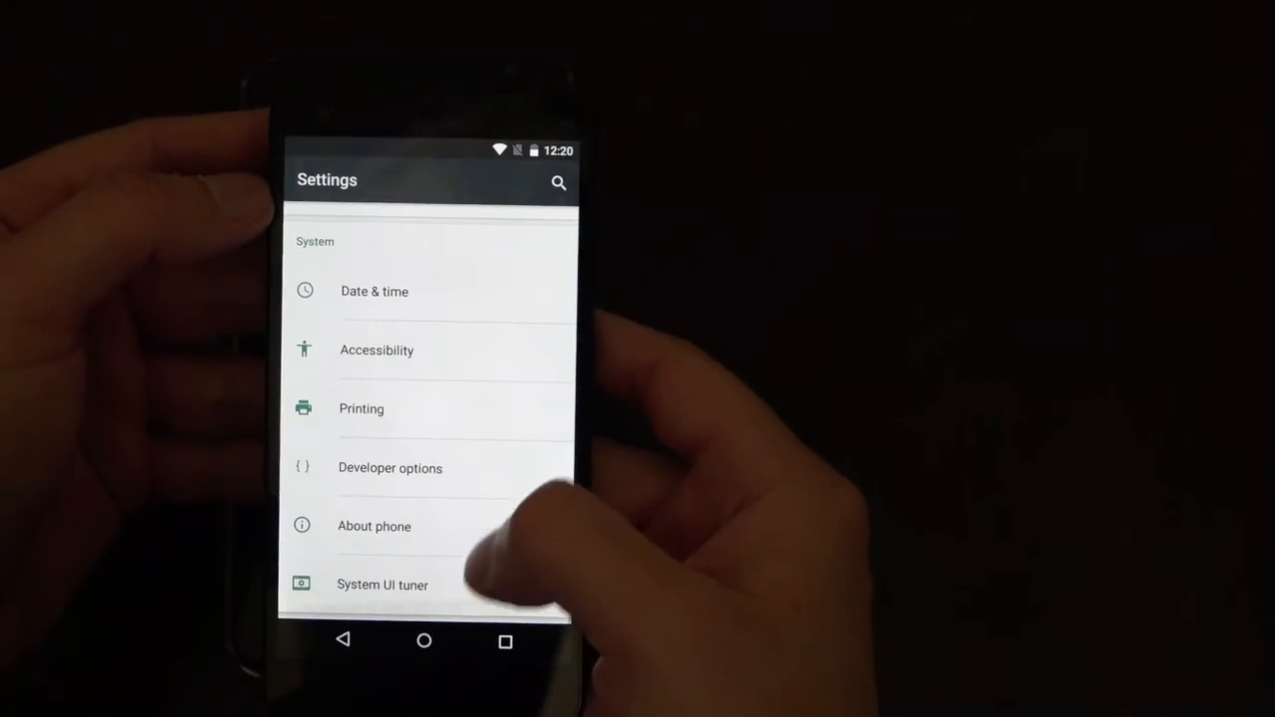
- Enter the new System UI tuner entry in the System section of Settings
{"action": "left_click", "coordinate": [382, 586]}
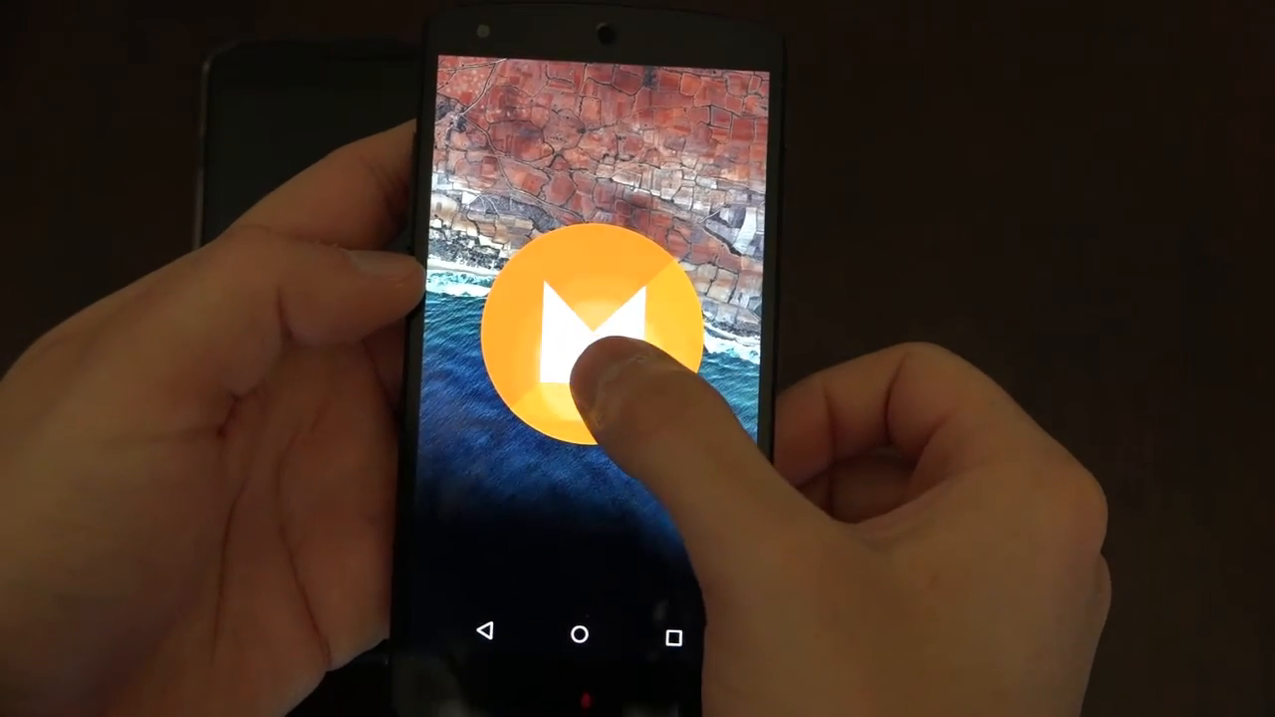
- Poke the Android M easter egg logo shown over the wallpaper
{"action": "left_click", "coordinate": [588, 329]}
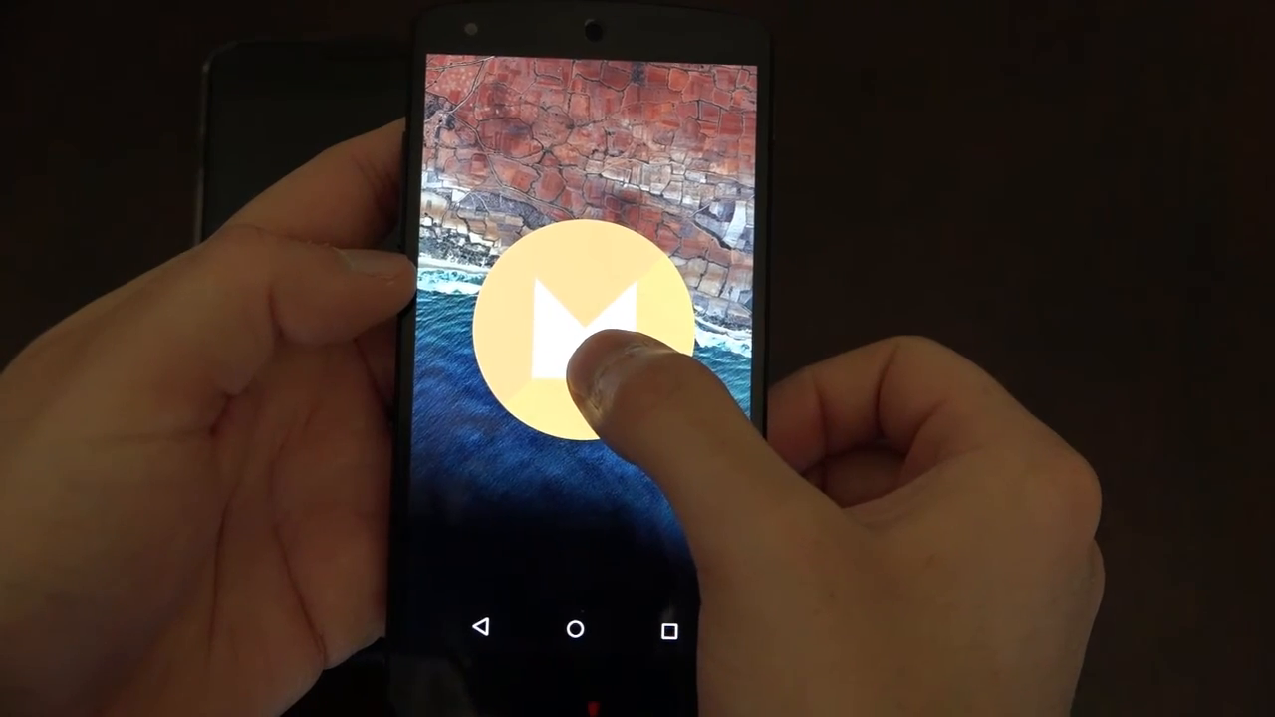